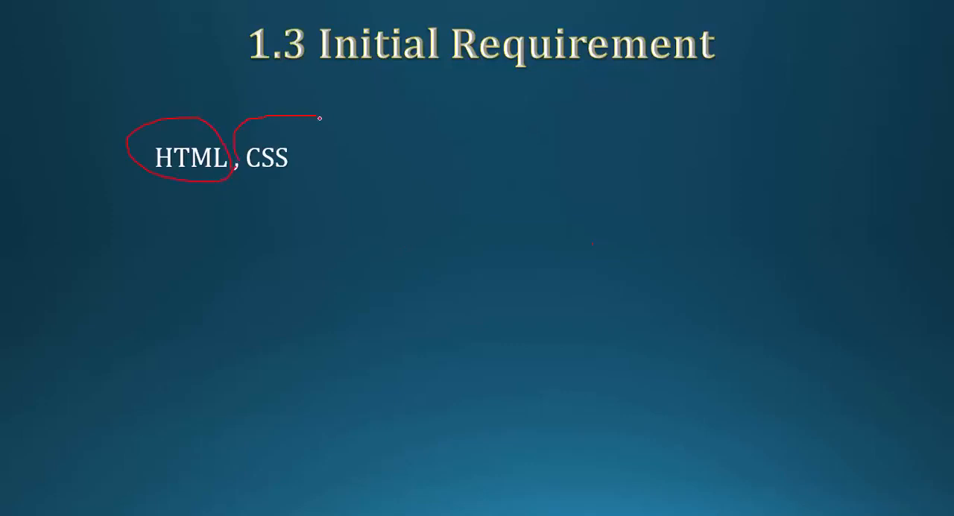
# Draw red ink circles around CSS and HTML, then erase all ink on the slide.
pyautogui.moveTo(320, 118); pyautogui.dragTo(247, 192)
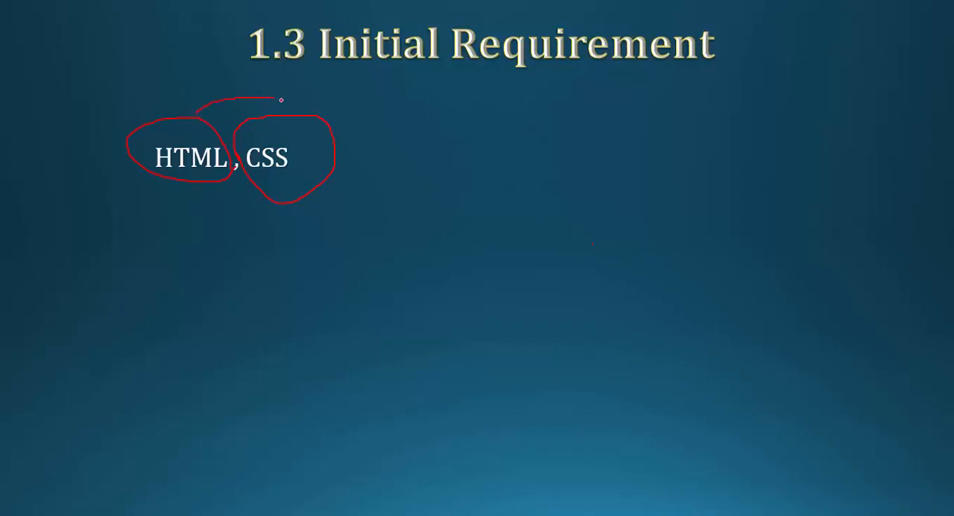
pyautogui.moveTo(280, 99); pyautogui.dragTo(341, 145)
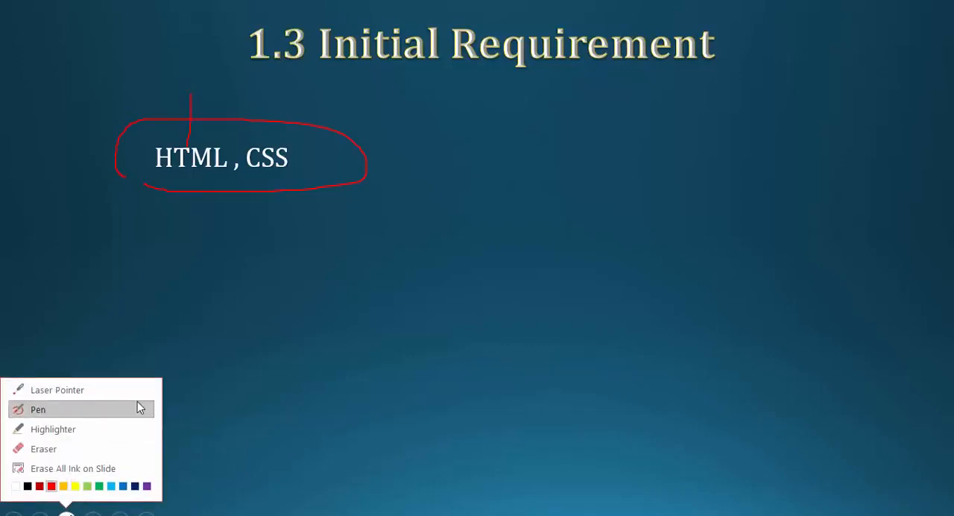
pyautogui.click(73, 468)
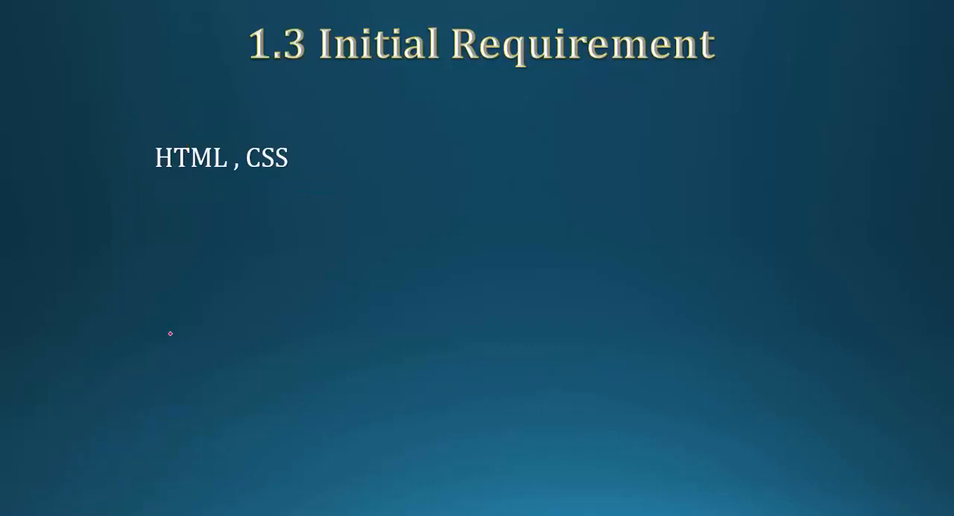